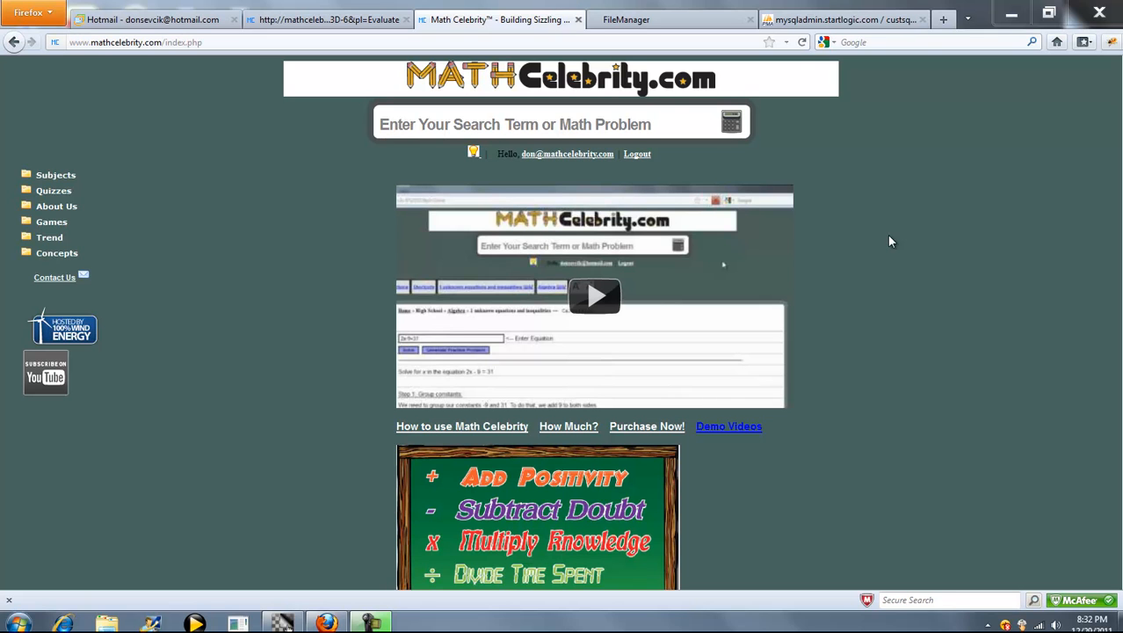
mouse_move(688, 137)
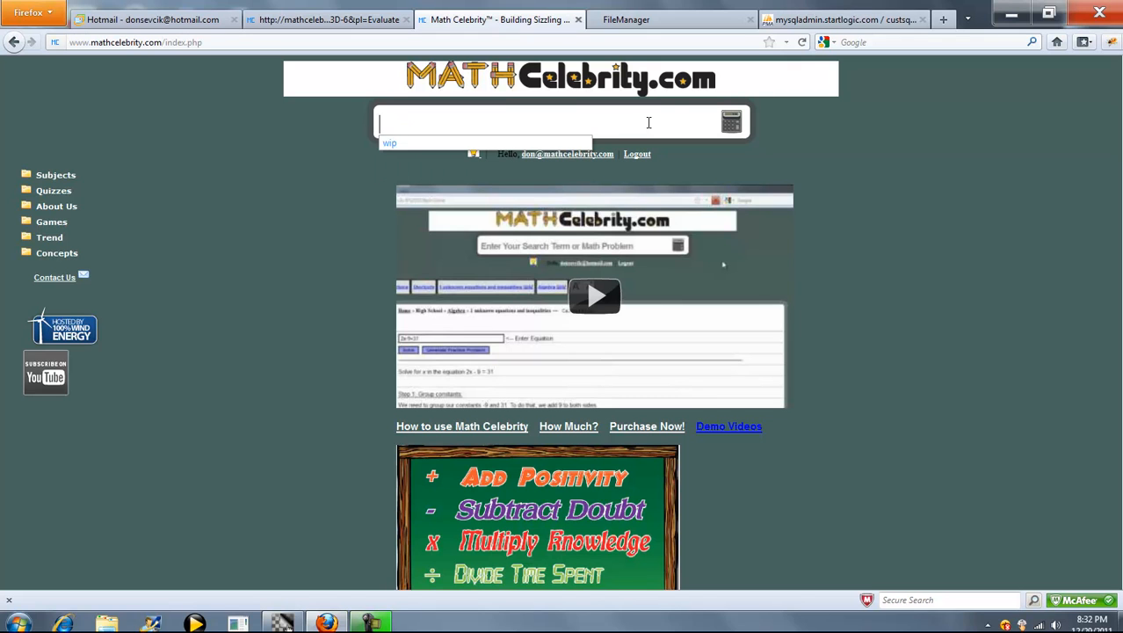
Search the site for "cycle throughput" to reach the Little's Law calculator.
type("cycl")
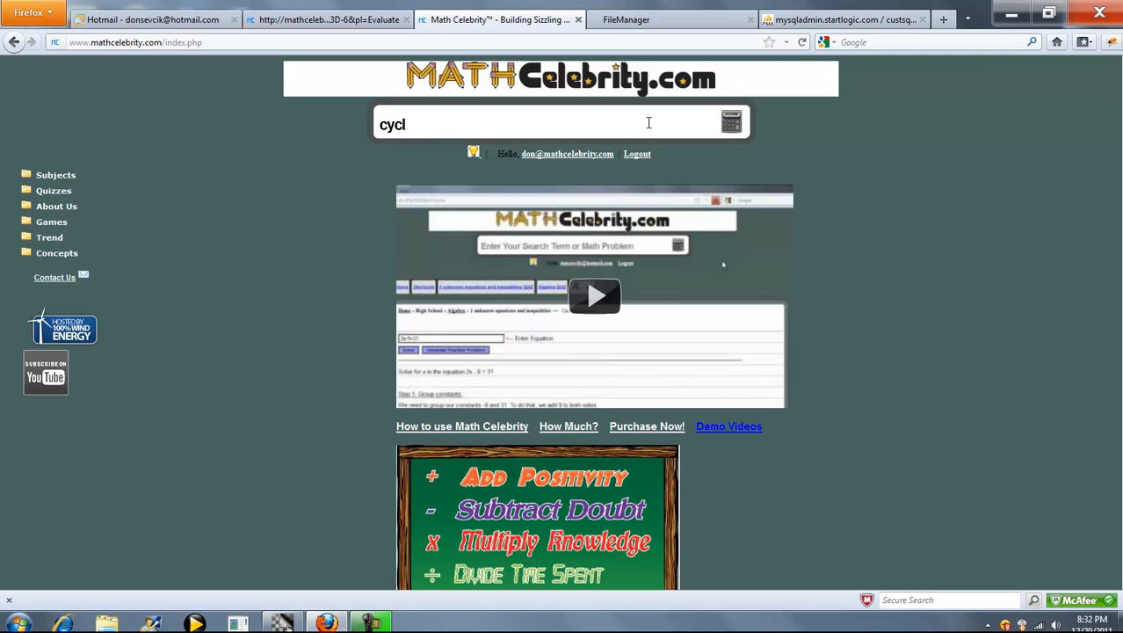
type("throu")
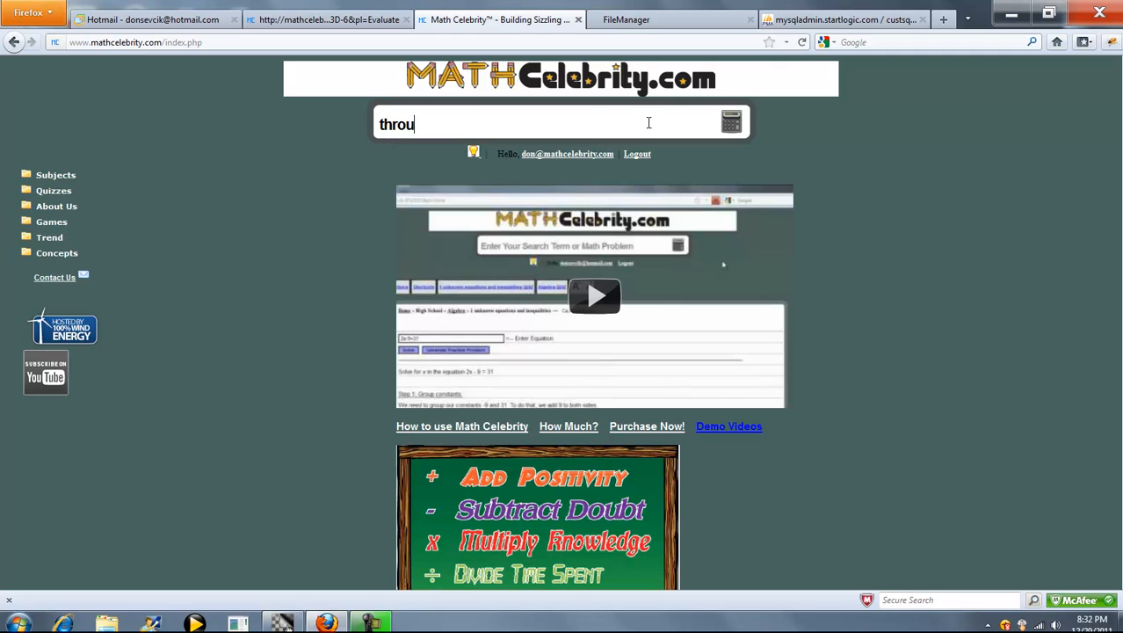
type("ghput")
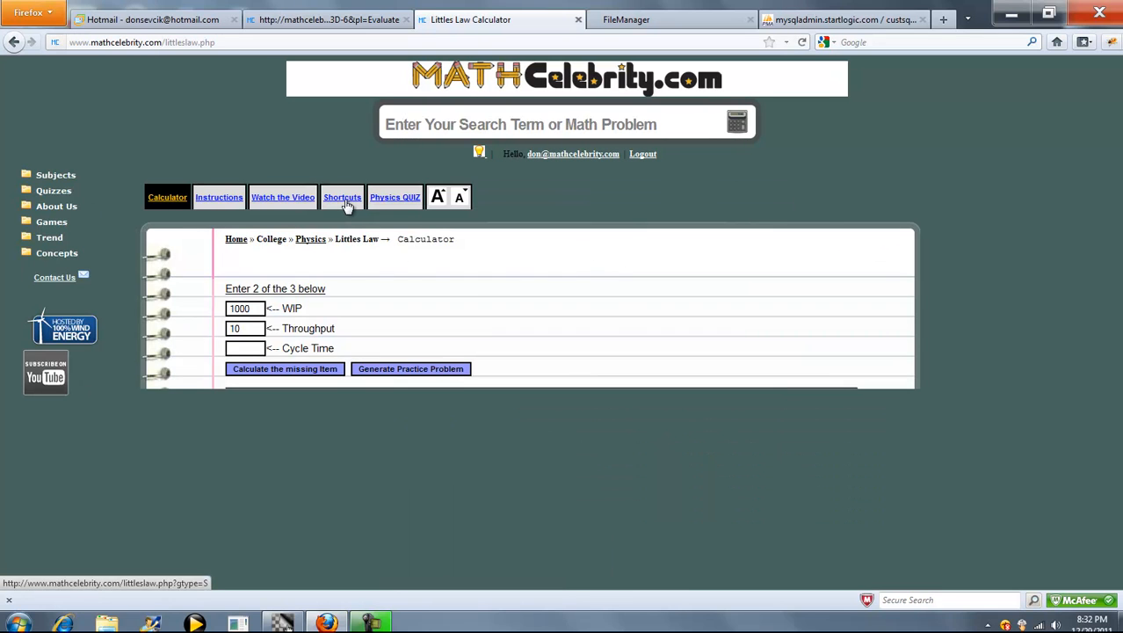
Load the Little's Law shortcut commands lesson page with example commands like WIP=3000,TH=6.
left_click(341, 197)
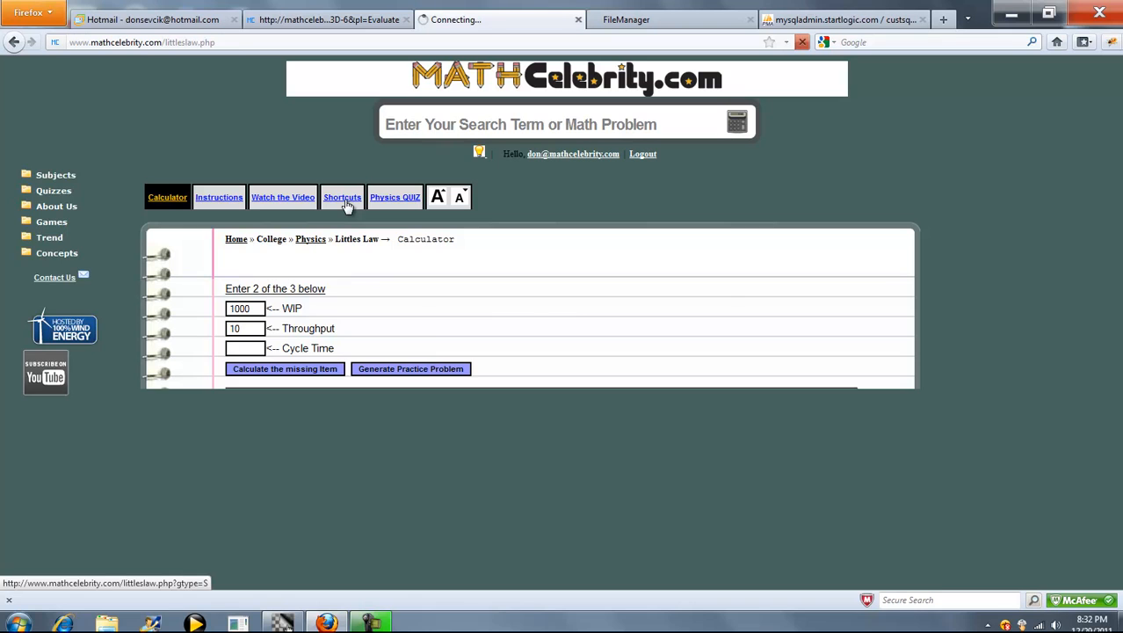
left_click(341, 197)
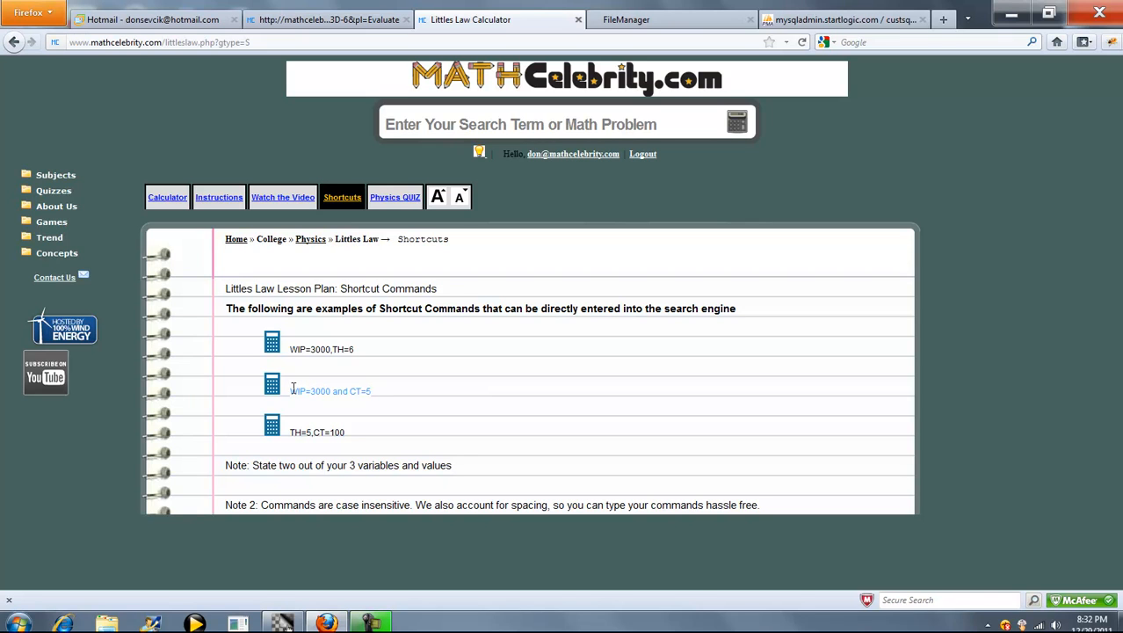
mouse_move(507, 92)
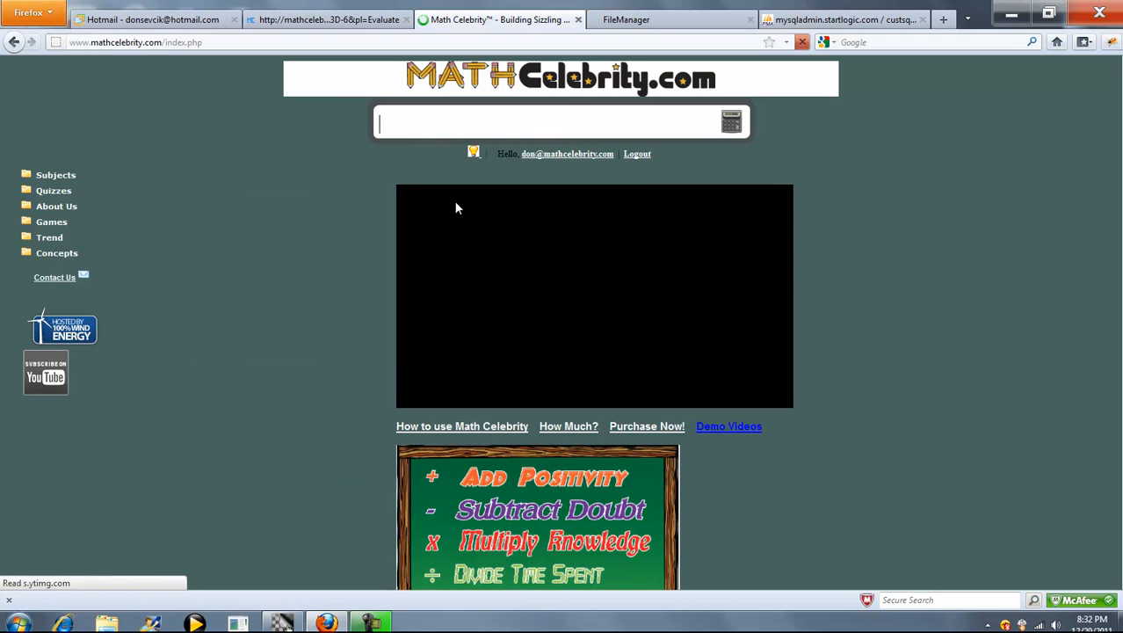
Run the search command "WIP=3000 and CT=5" to solve Little's Law for throughput.
type("WIP=3000 and CT=5")
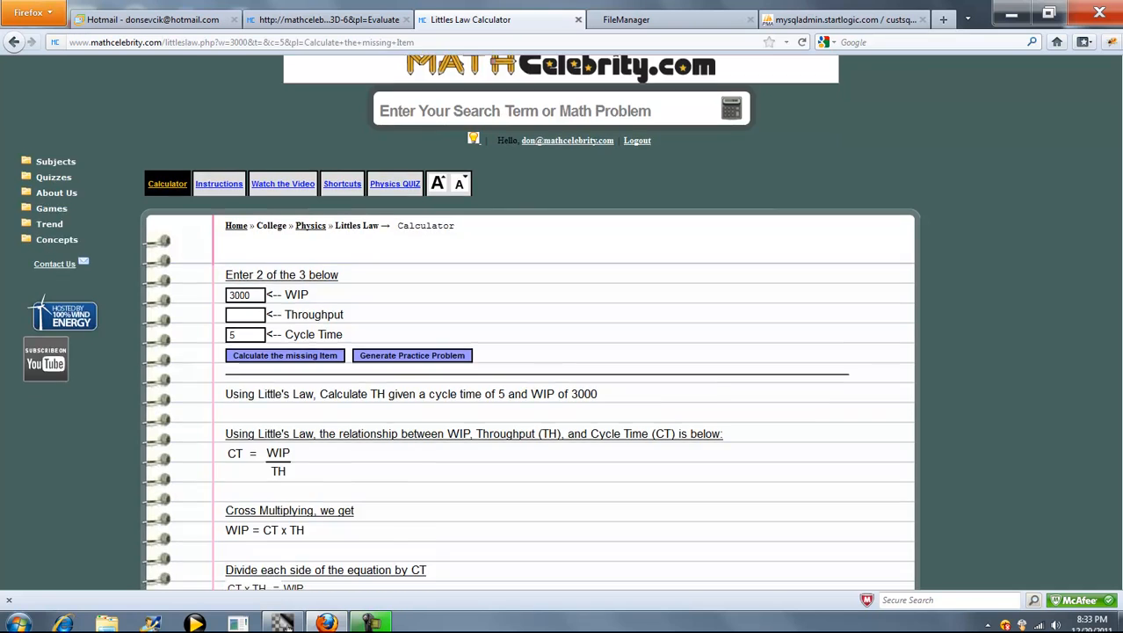
scroll("down", 3)
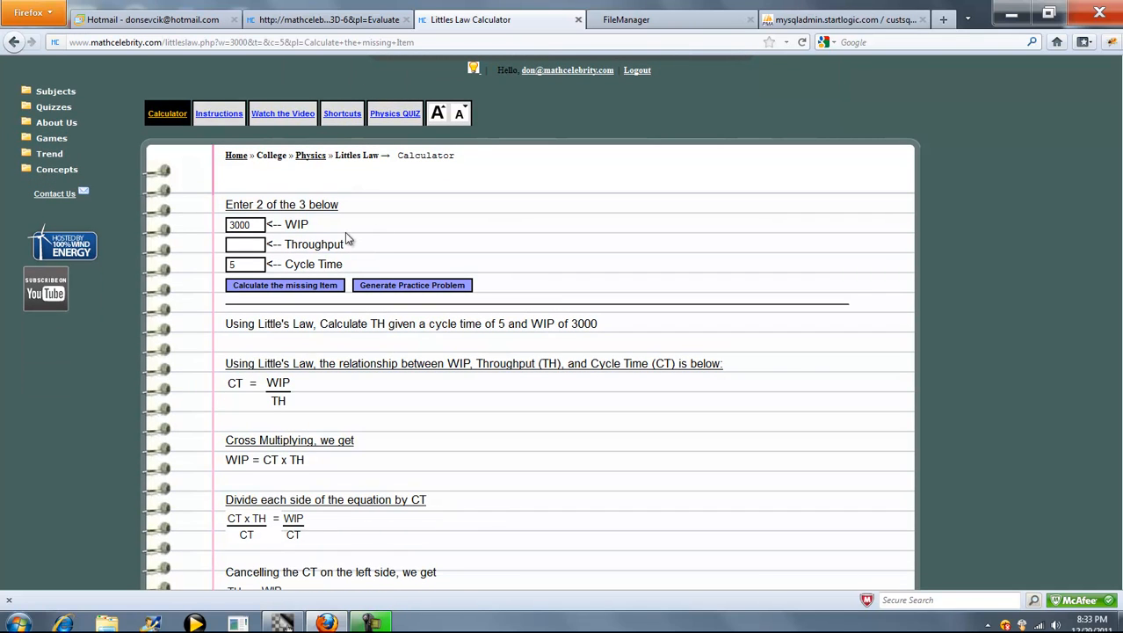
mouse_move(278, 244)
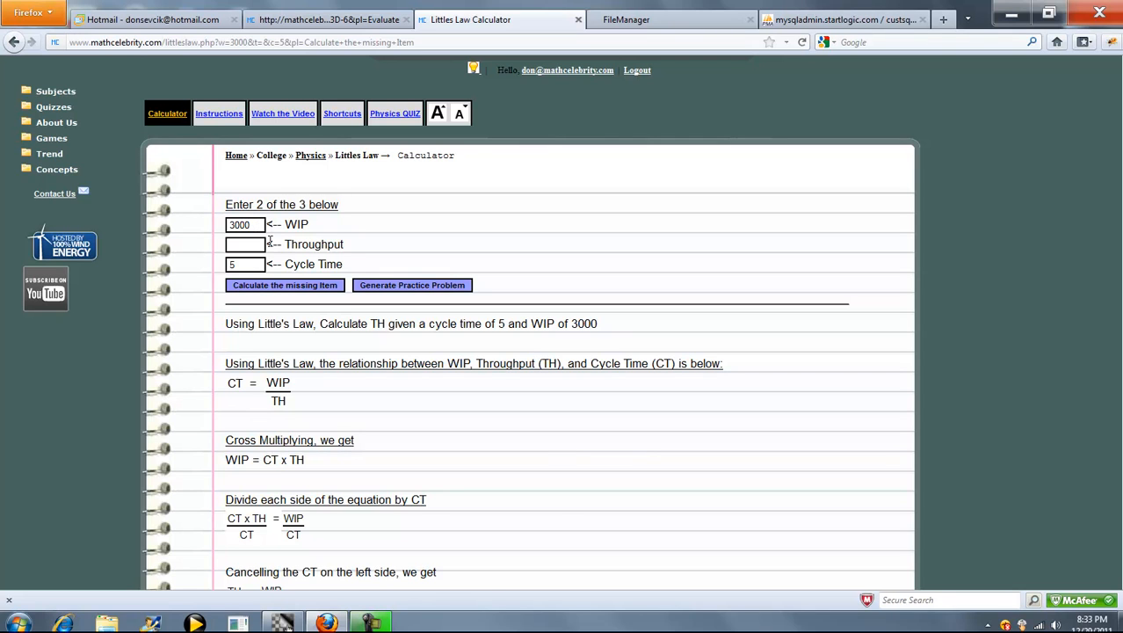
left_click(246, 244)
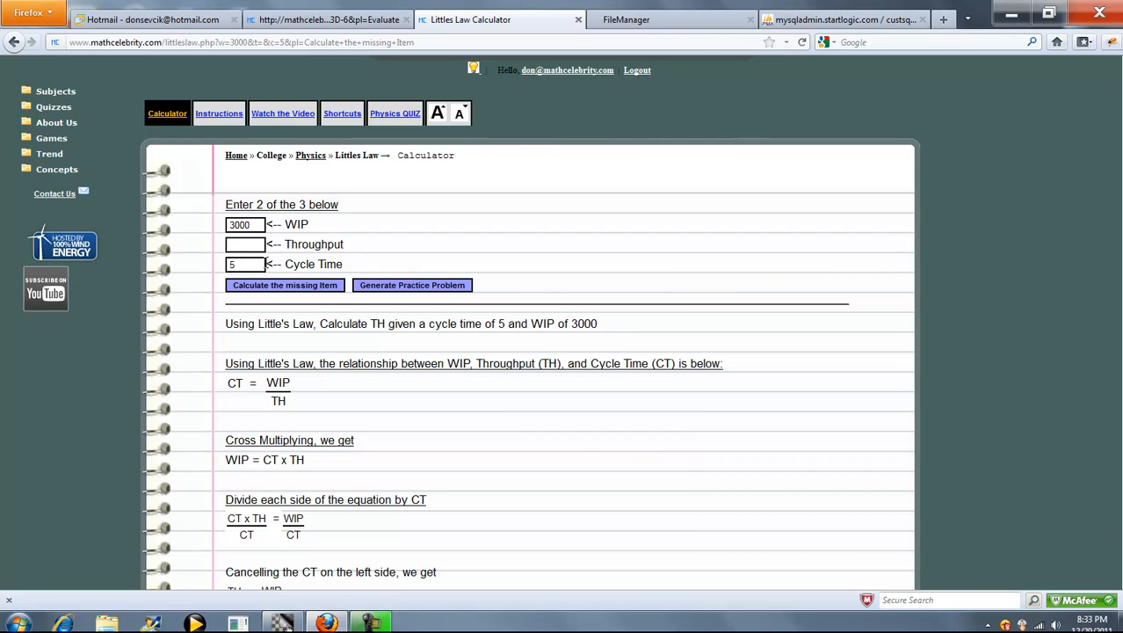
mouse_move(485, 324)
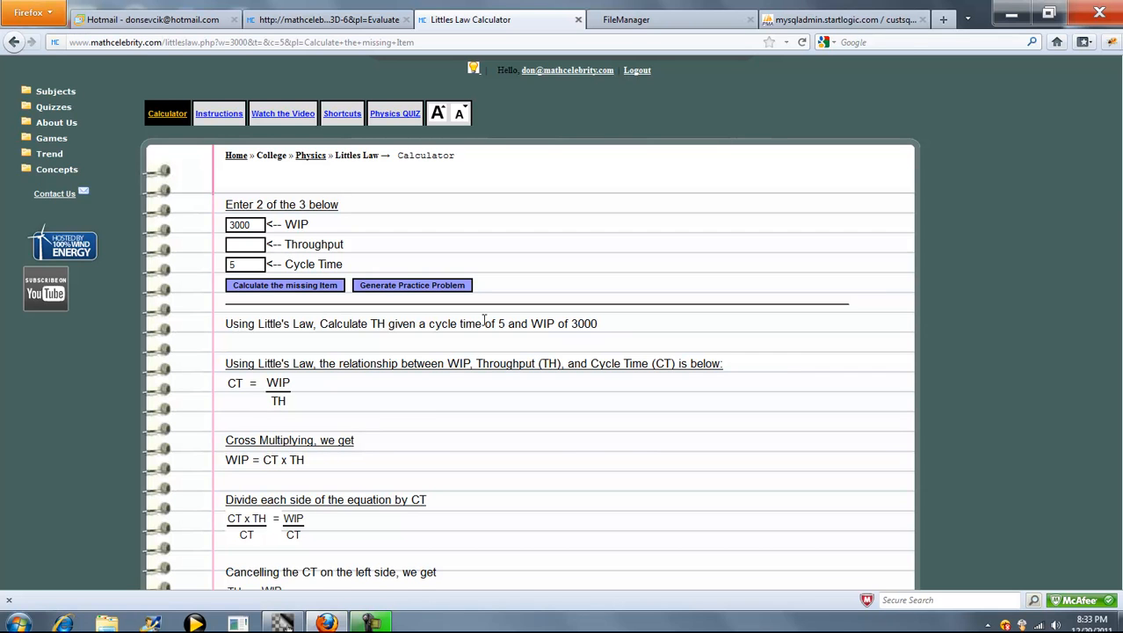
Review the worked solution showing TH = 600.
scroll("down", 3)
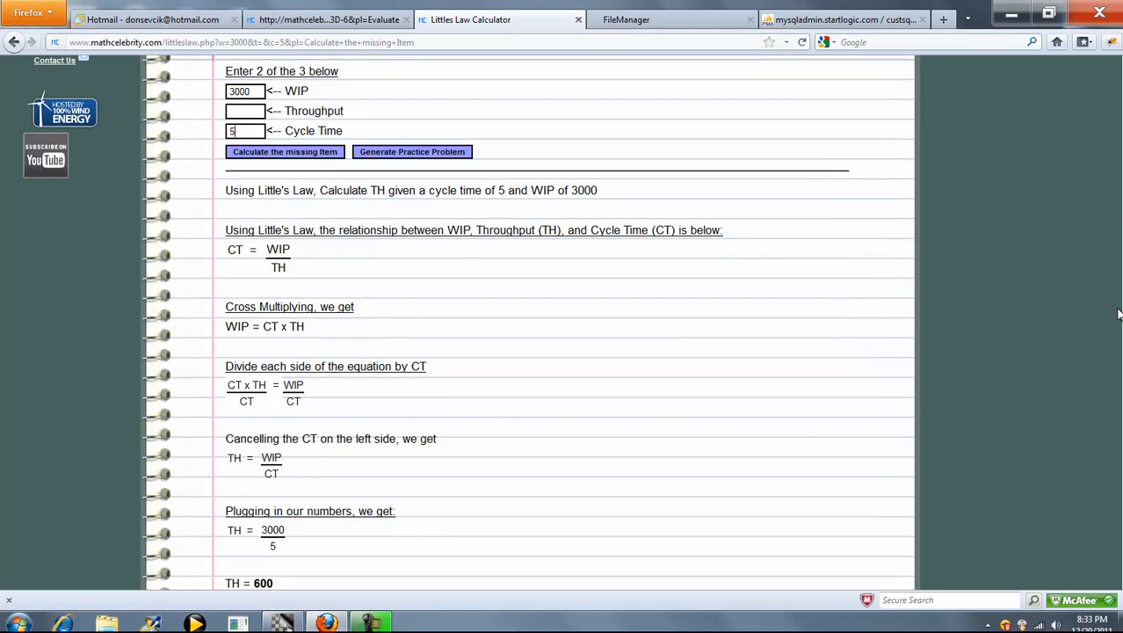
scroll("down", 3)
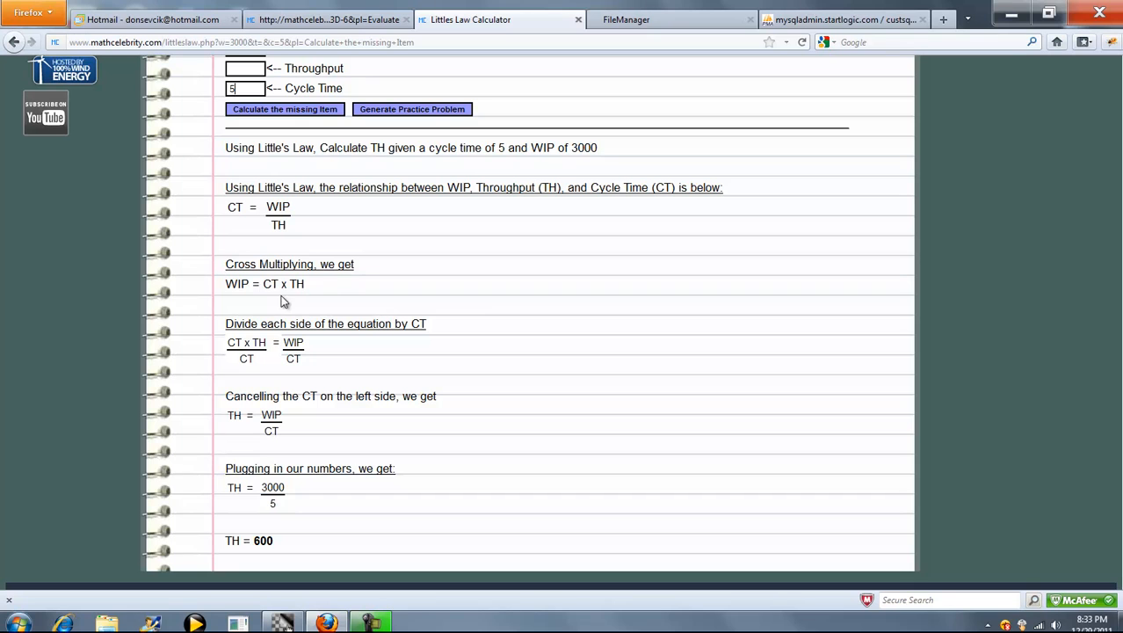
mouse_move(309, 219)
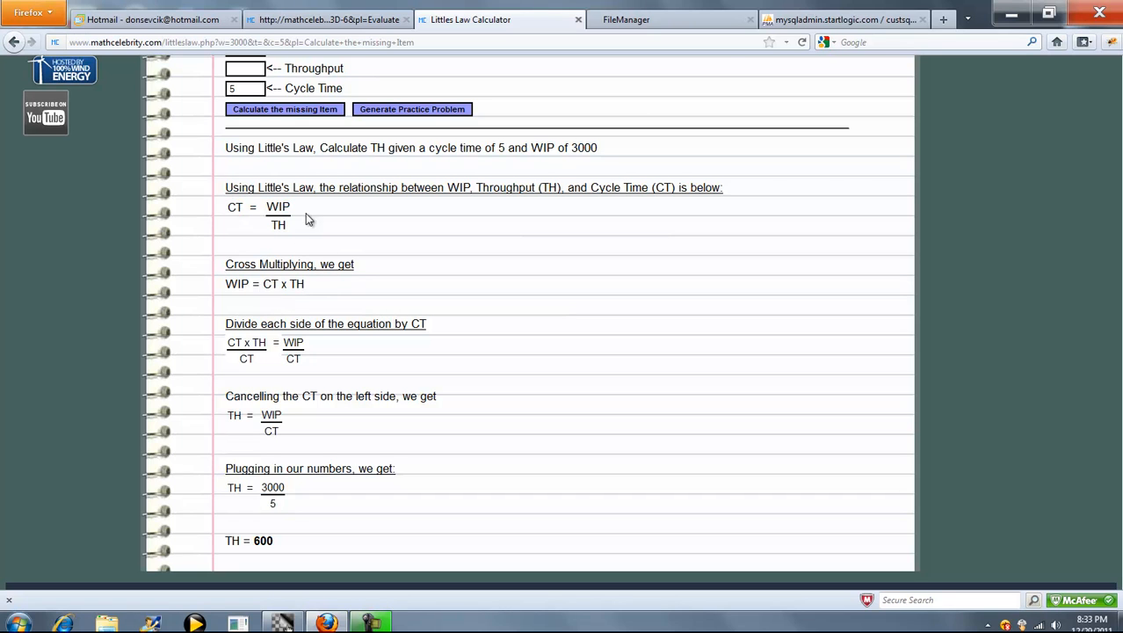
scroll("down", 3)
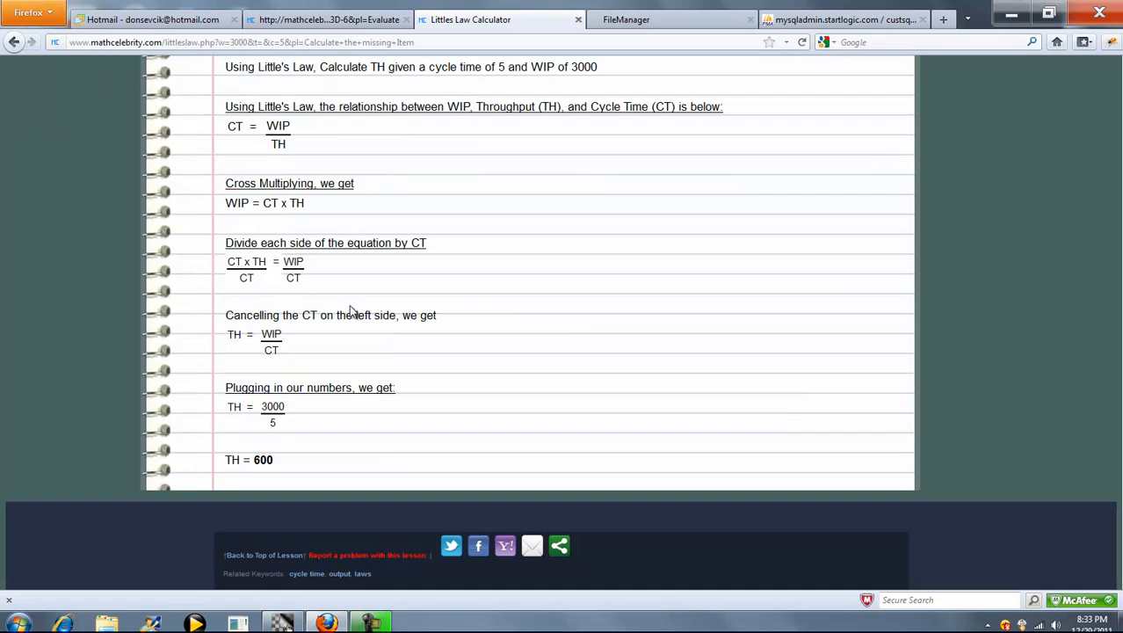
mouse_move(268, 342)
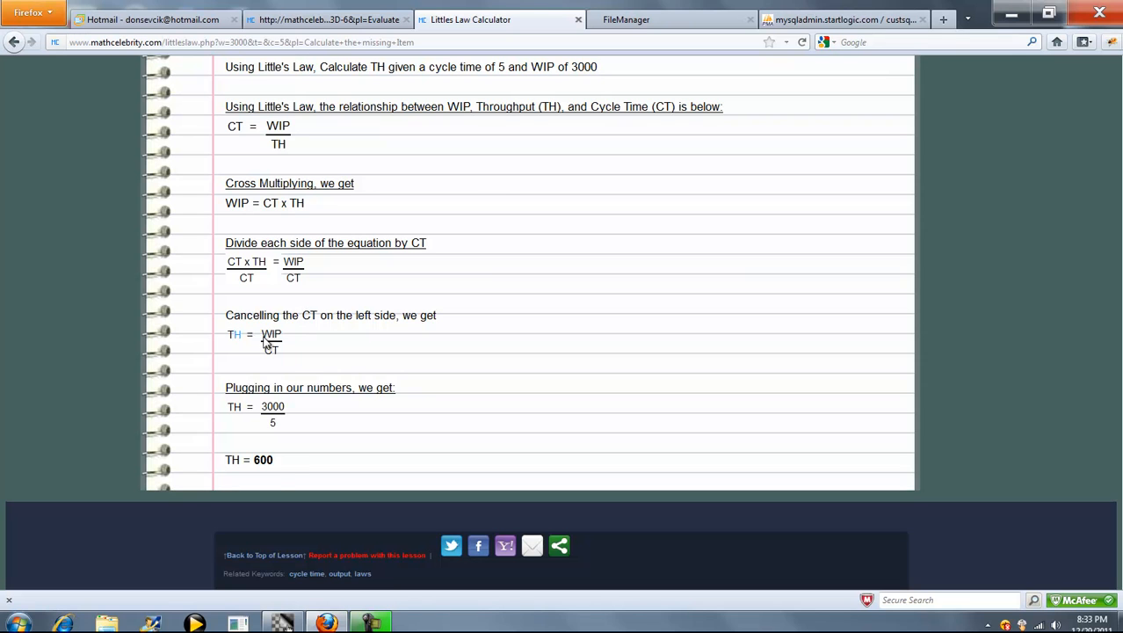
mouse_move(536, 325)
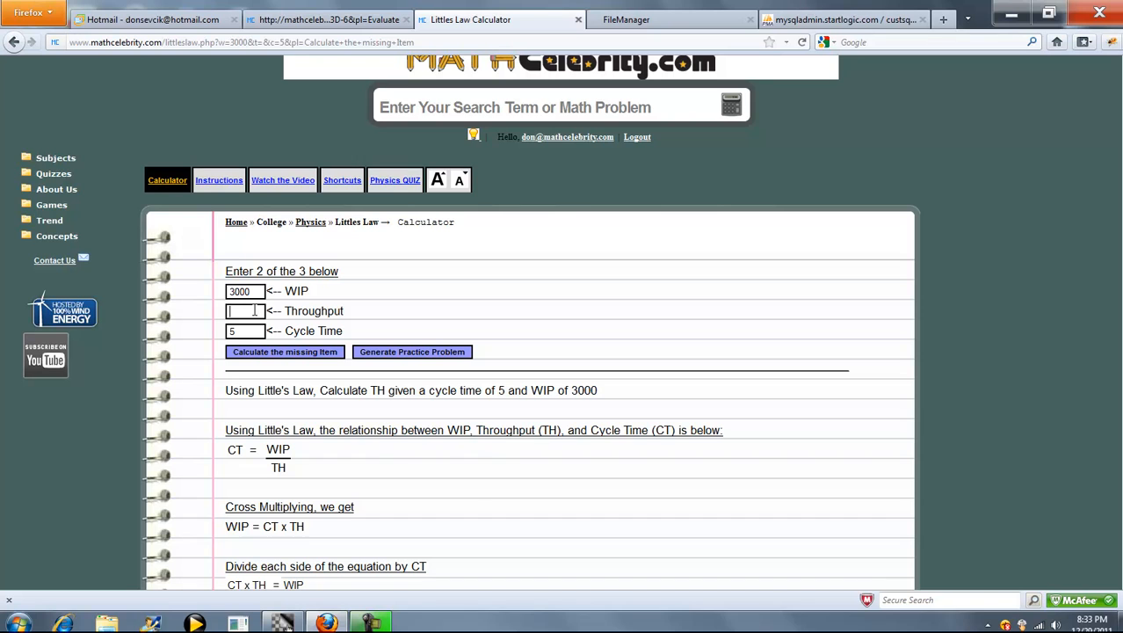
Solve for WIP from throughput 600 and cycle time 5, giving WIP = 3000, then ready the WIP box for a new value.
type("600")
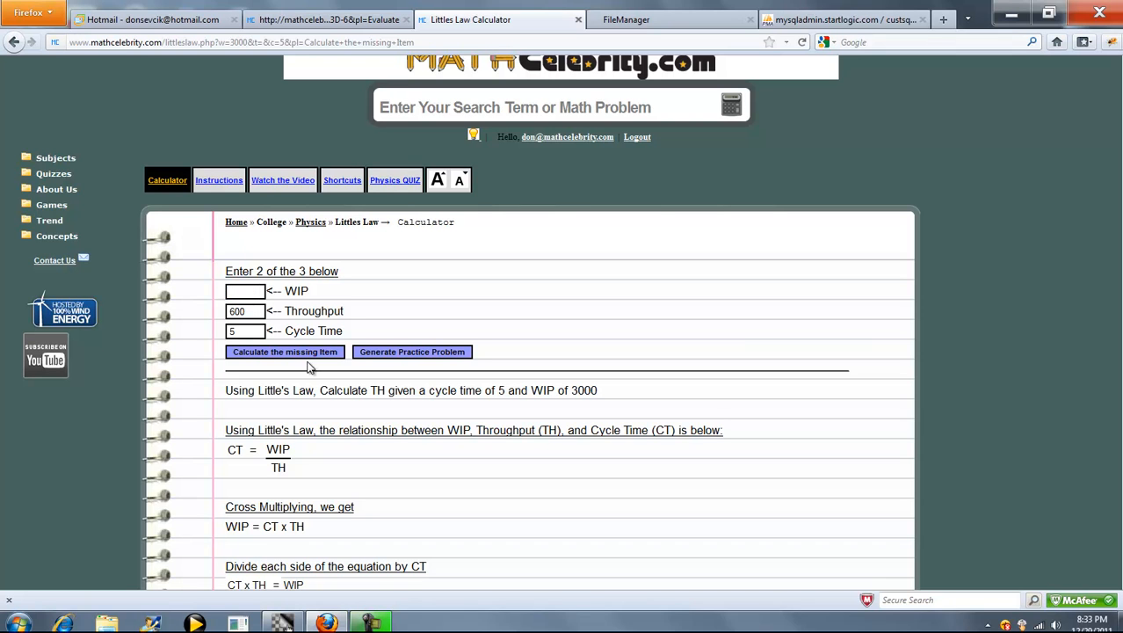
left_click(285, 352)
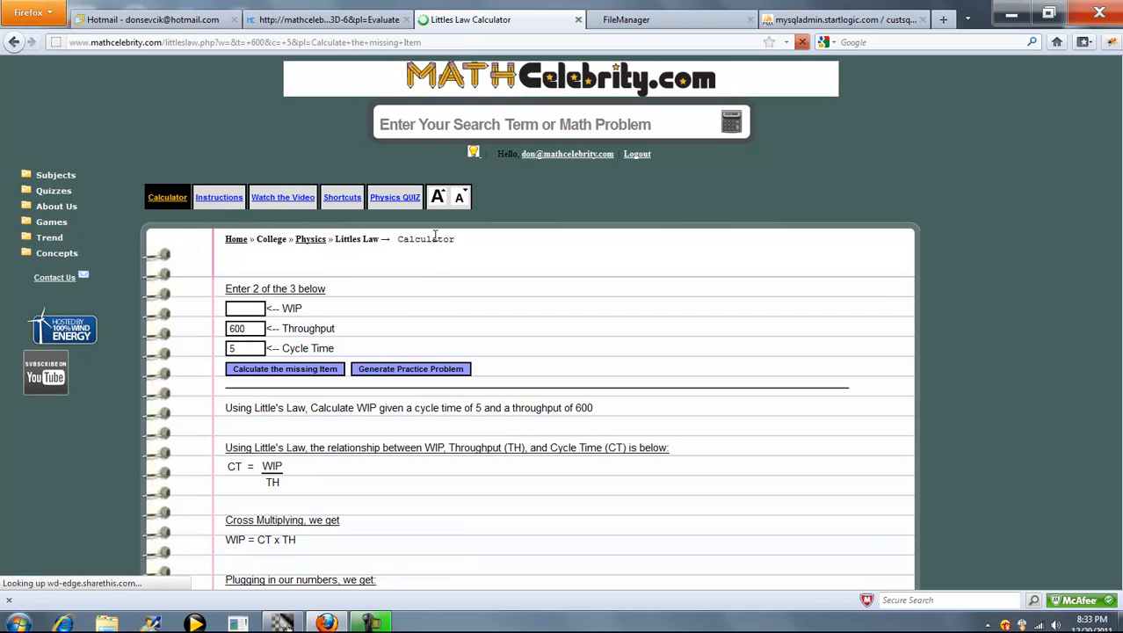
scroll("down", 3)
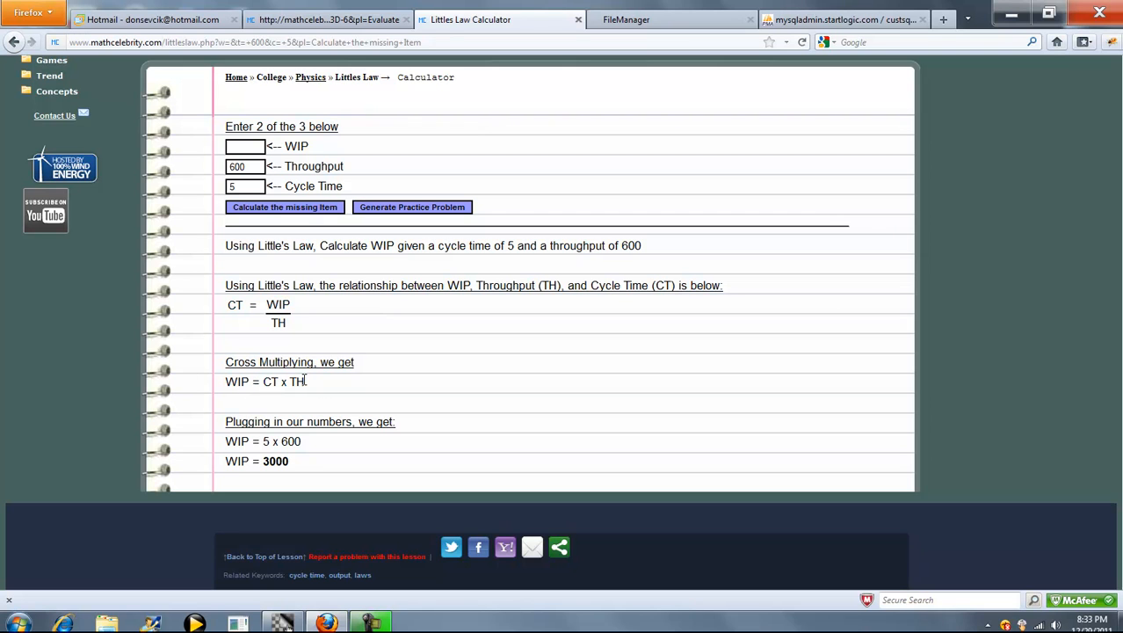
mouse_move(408, 379)
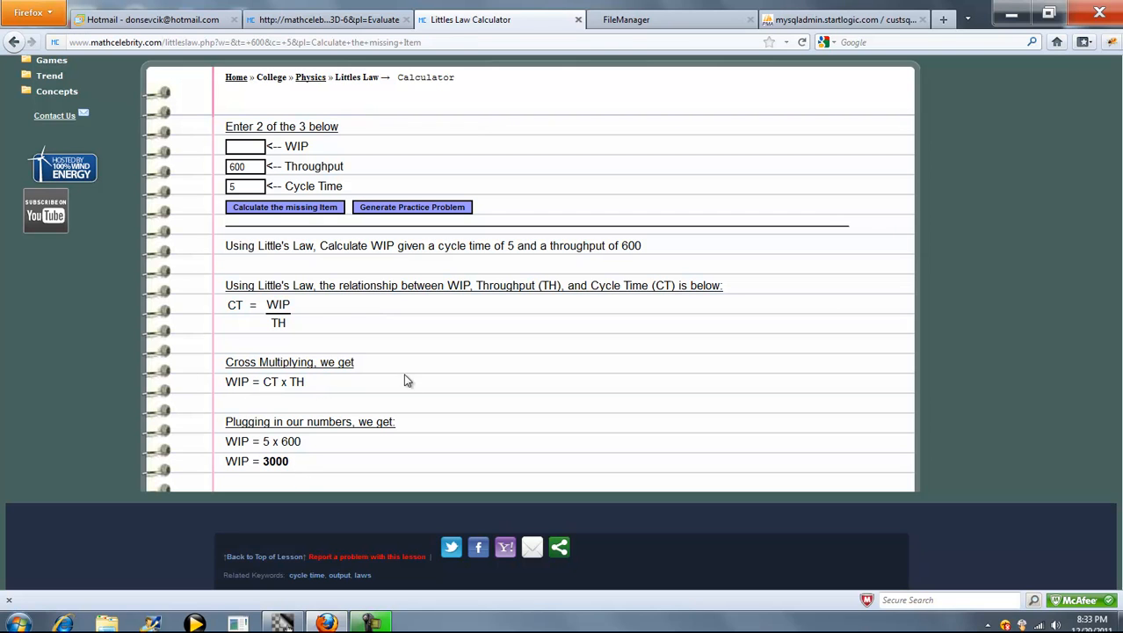
left_click(247, 146)
type("3000")
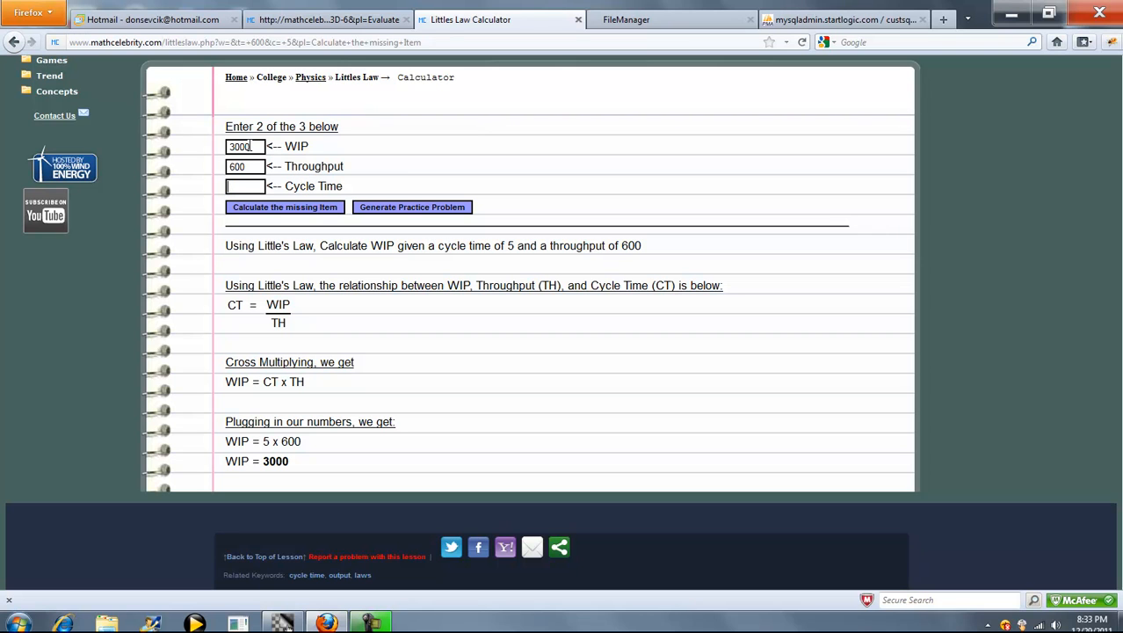
Calculate the missing cycle time from WIP 3000 and throughput 600, giving CT = 5.
left_click(285, 207)
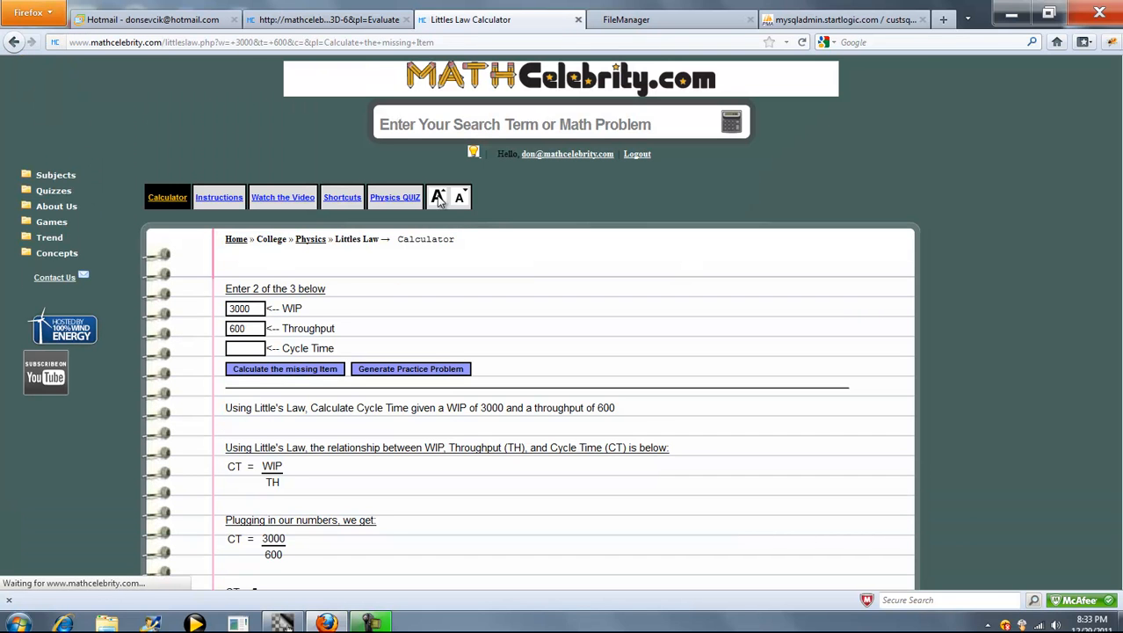
scroll("down", 3)
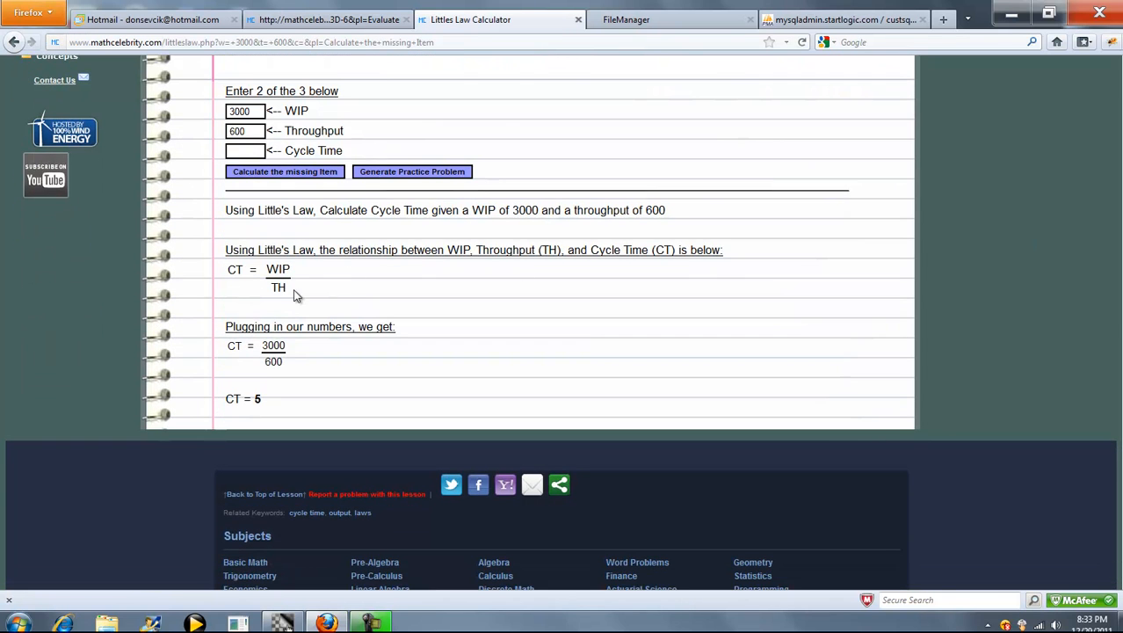
mouse_move(308, 305)
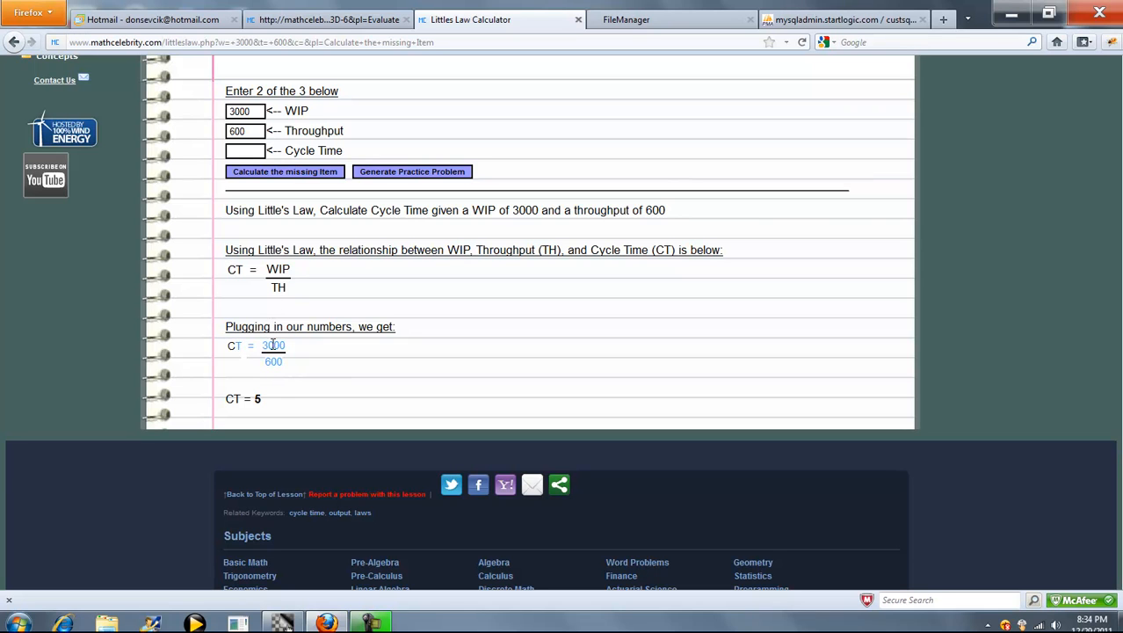
mouse_move(372, 377)
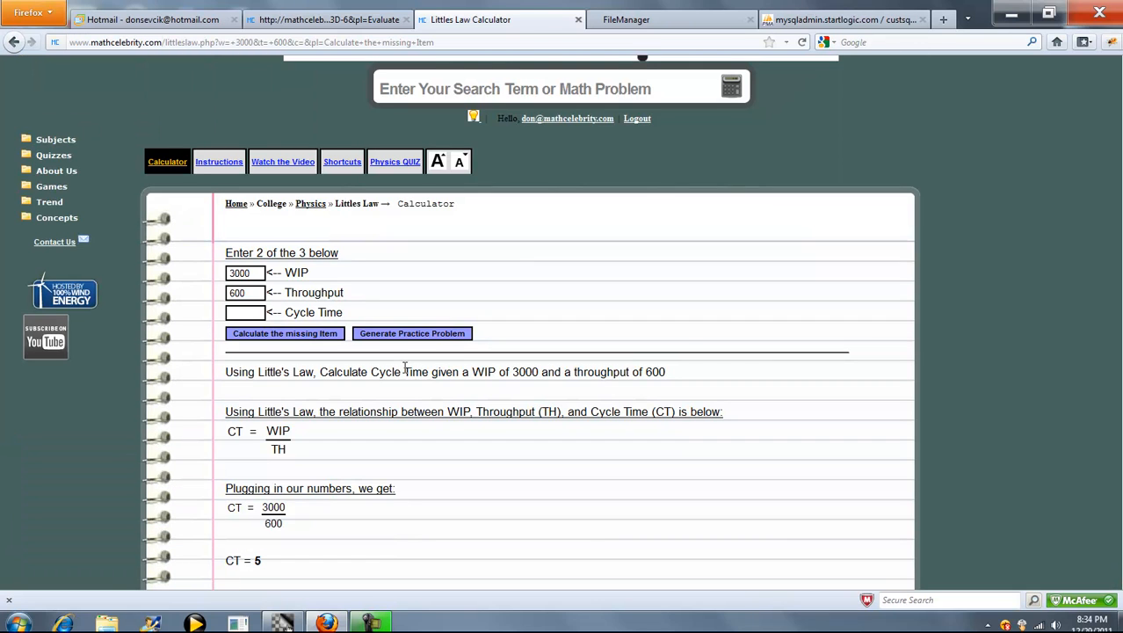
mouse_move(403, 338)
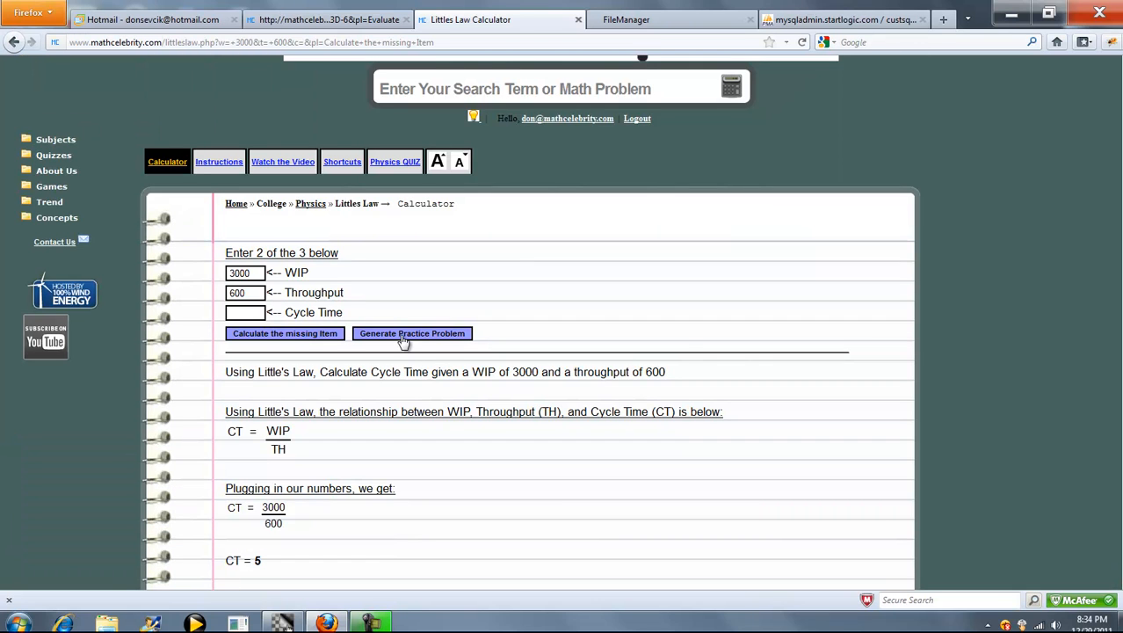
Generate a practice problem with WIP 258 and cycle time 87 and solve it for TH = 2.96551724138.
left_click(412, 334)
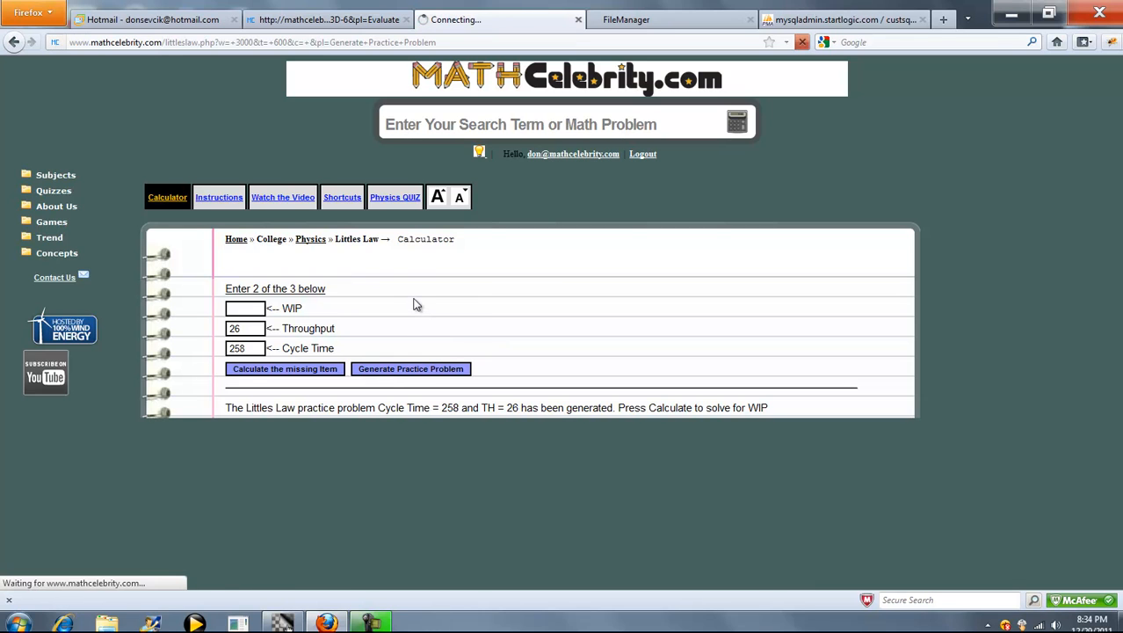
left_click(411, 369)
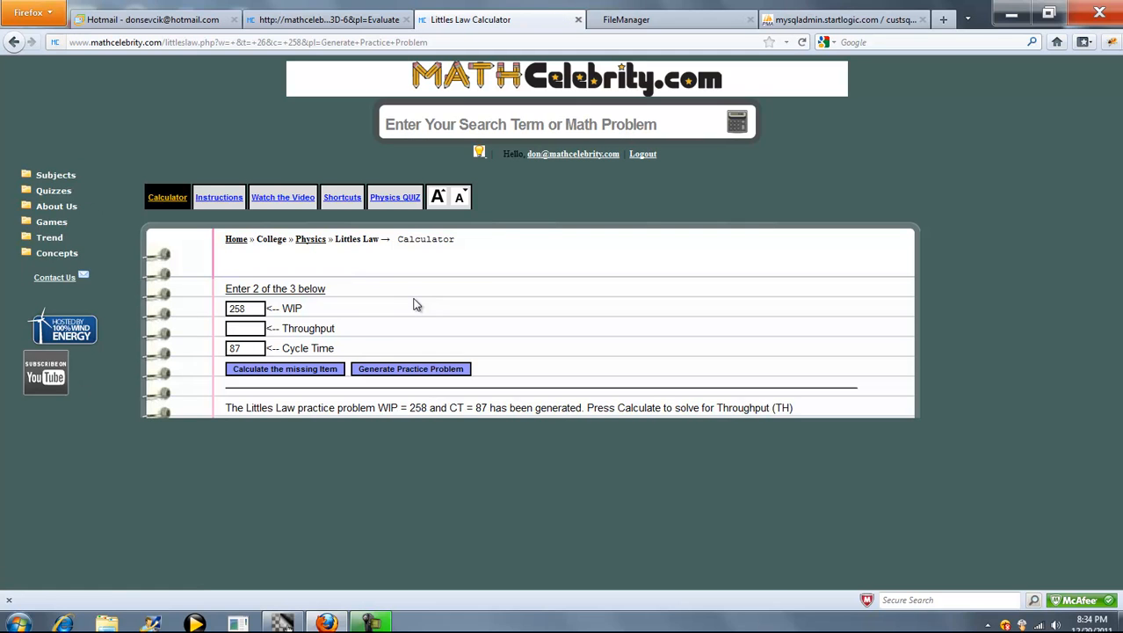
mouse_move(310, 375)
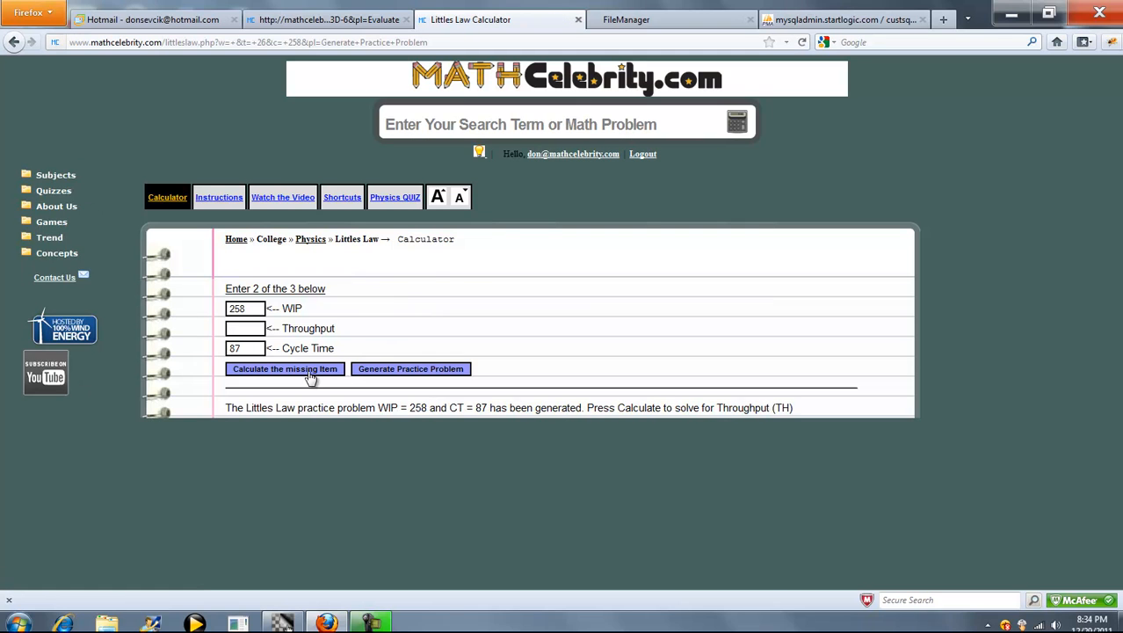
left_click(284, 369)
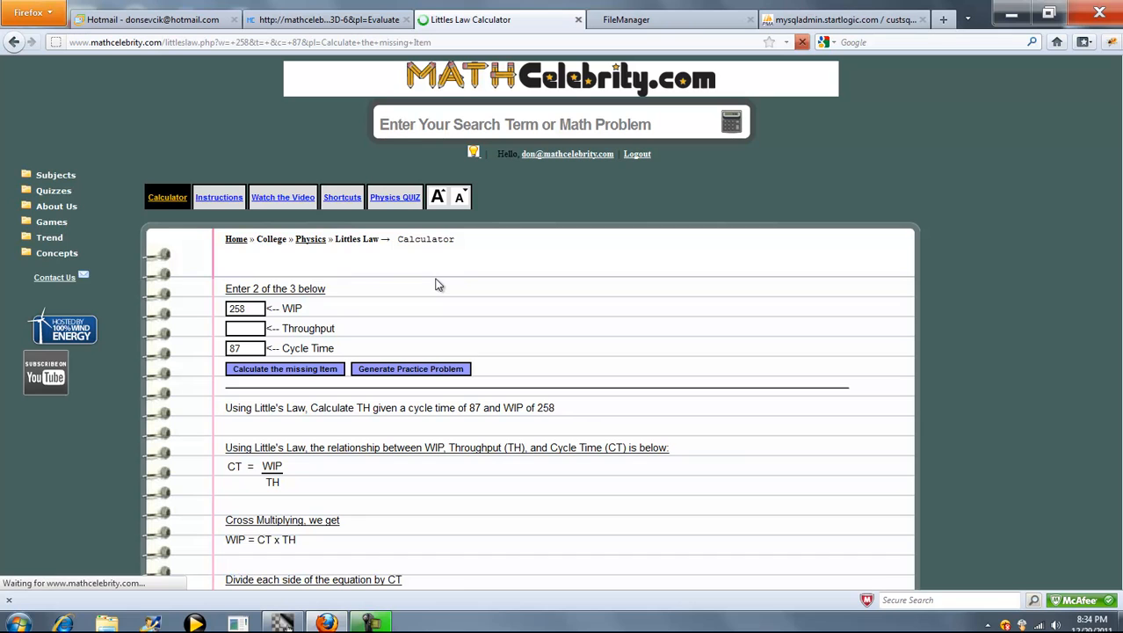
scroll("down", 3)
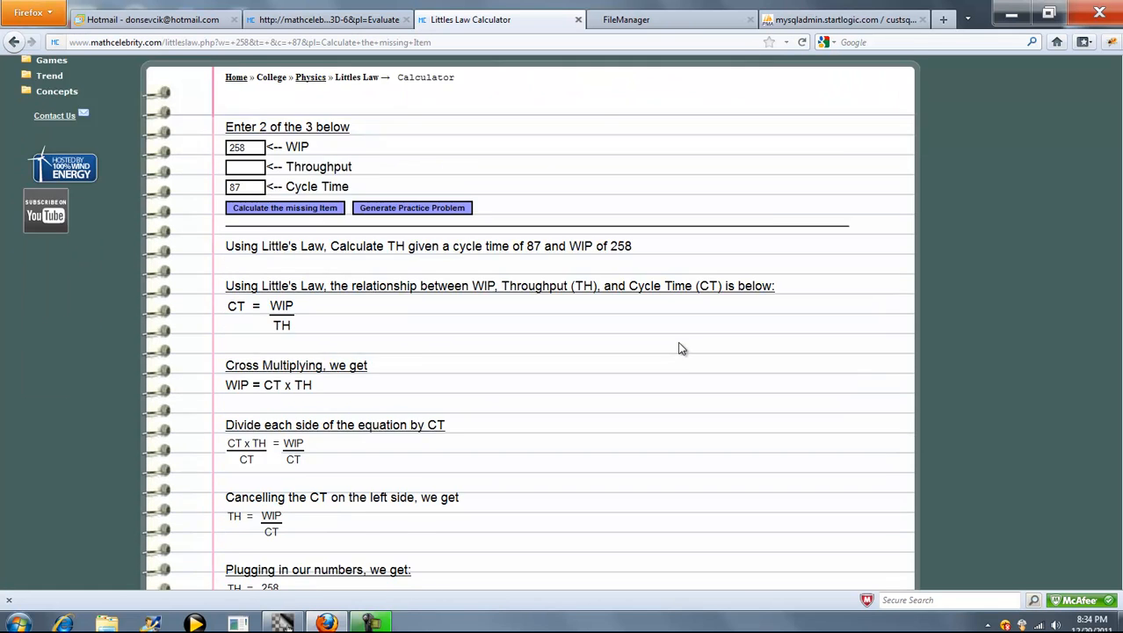
scroll("down", 3)
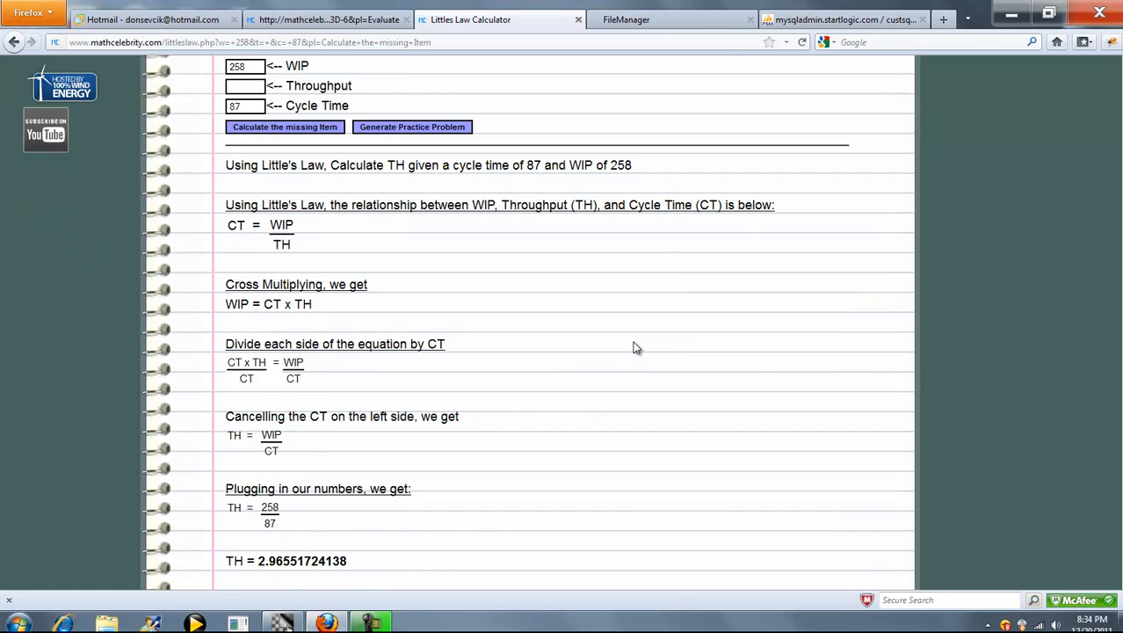
mouse_move(291, 397)
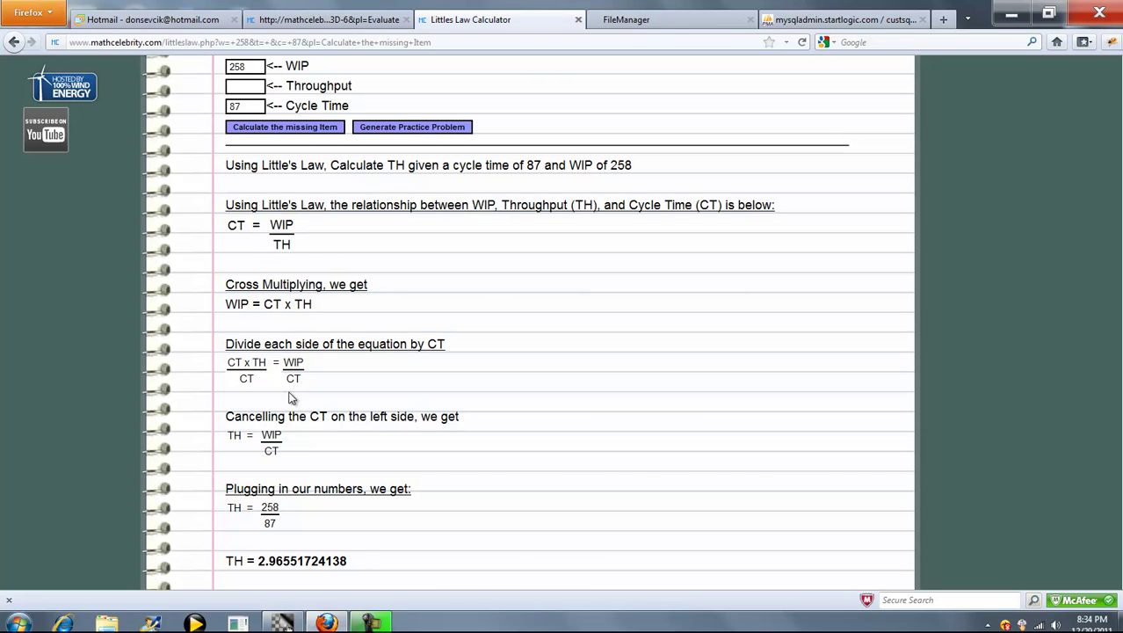
mouse_move(509, 440)
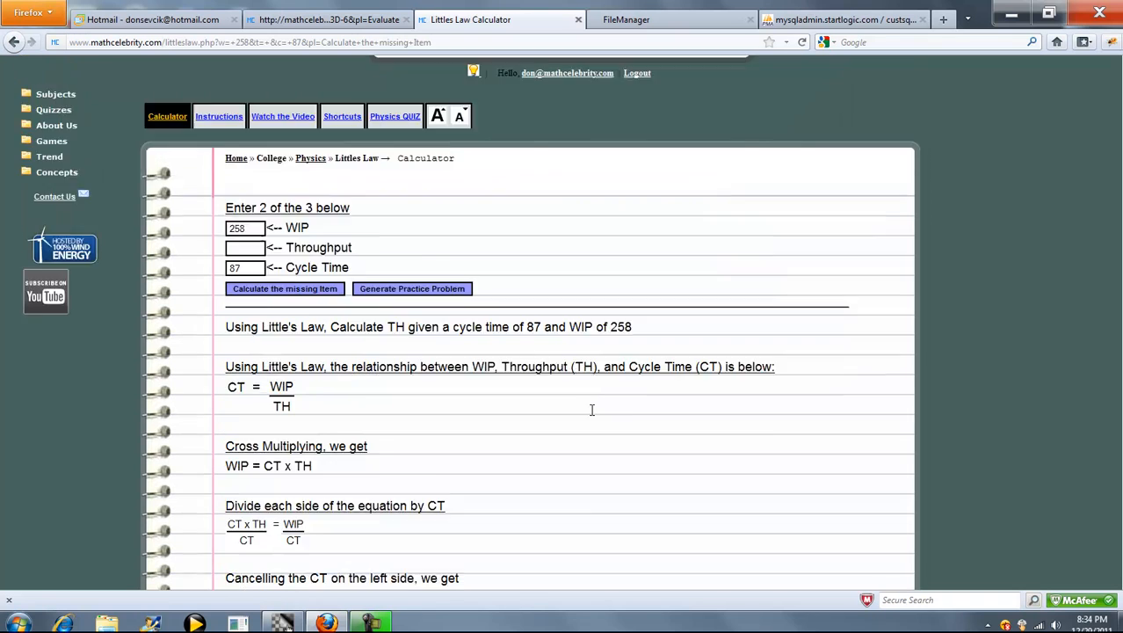
Run the TH=5, CT=100 shortcut example to compute WIP = 500.
left_click(341, 116)
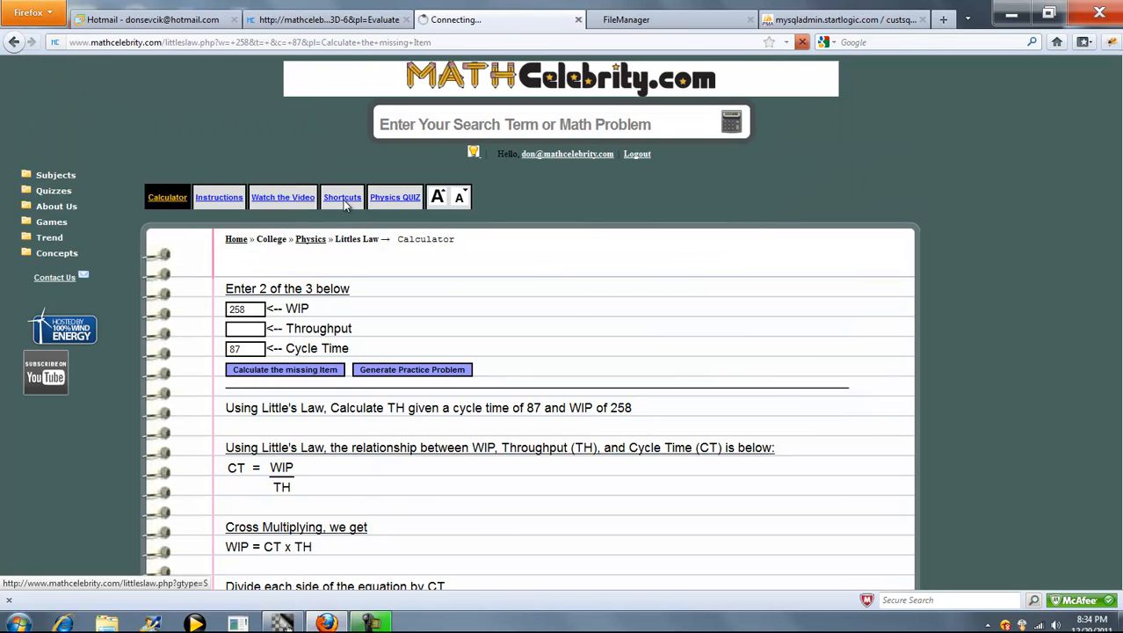
left_click(341, 197)
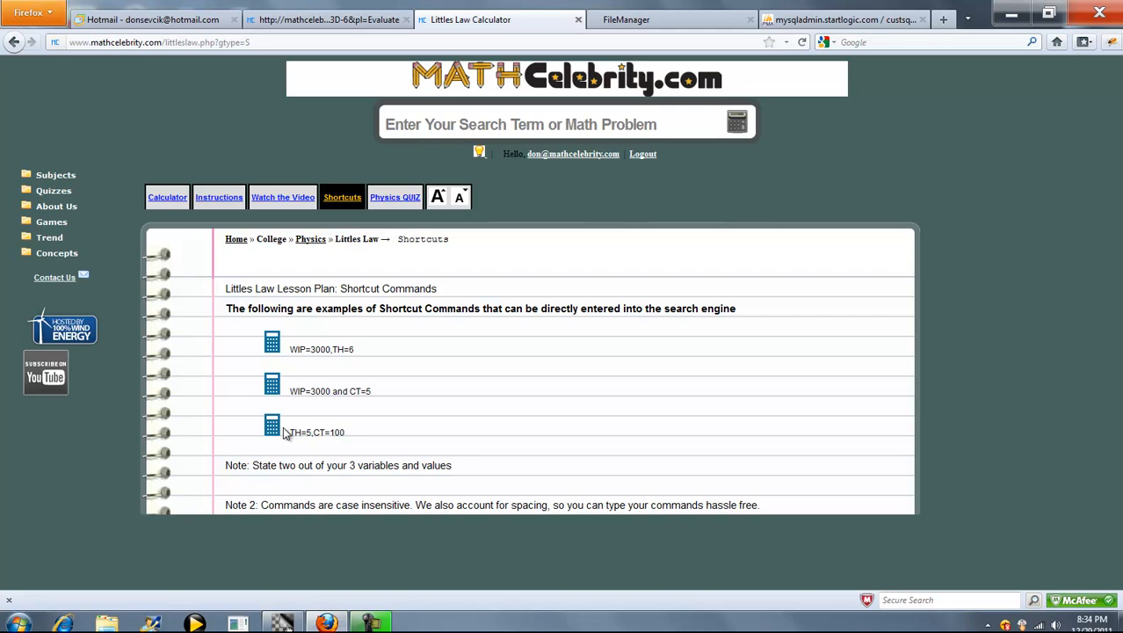
mouse_move(500, 397)
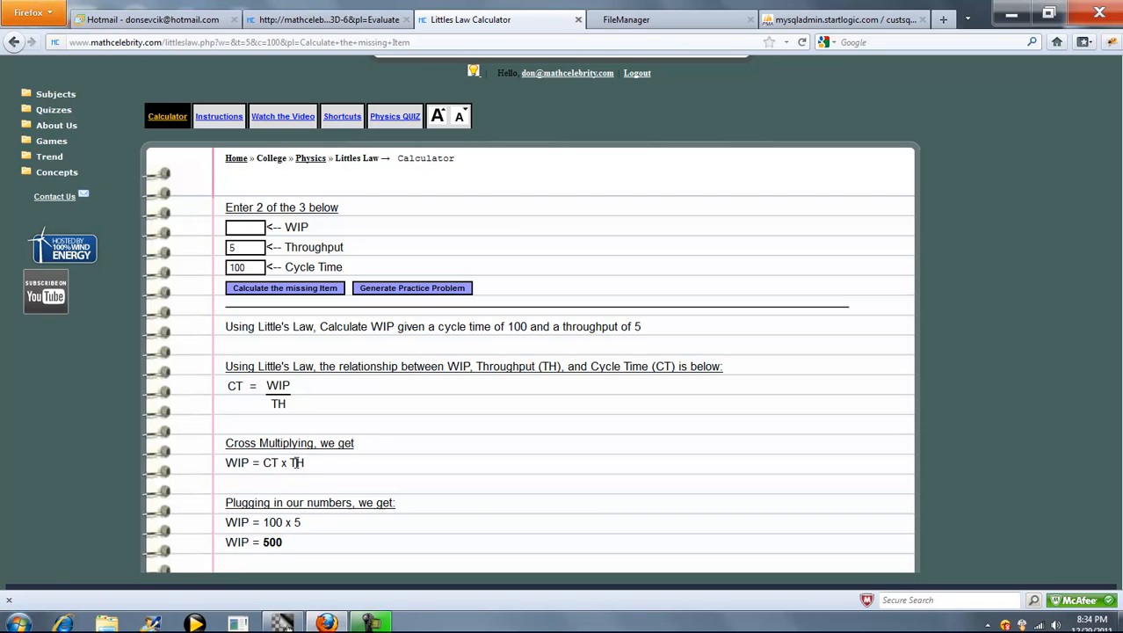
mouse_move(443, 450)
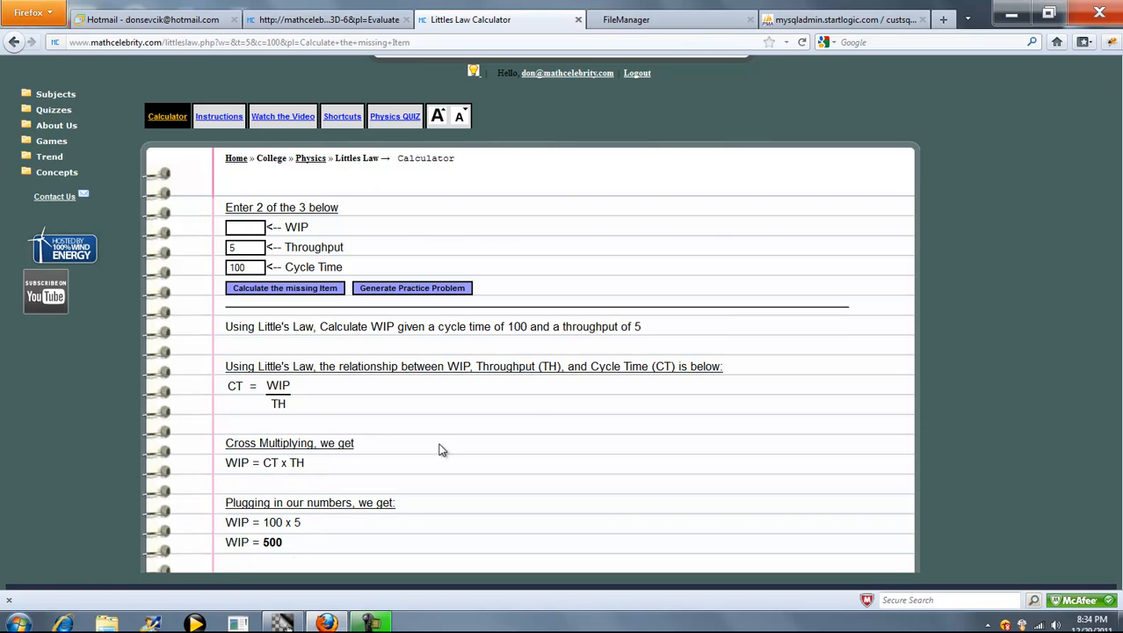
mouse_move(527, 407)
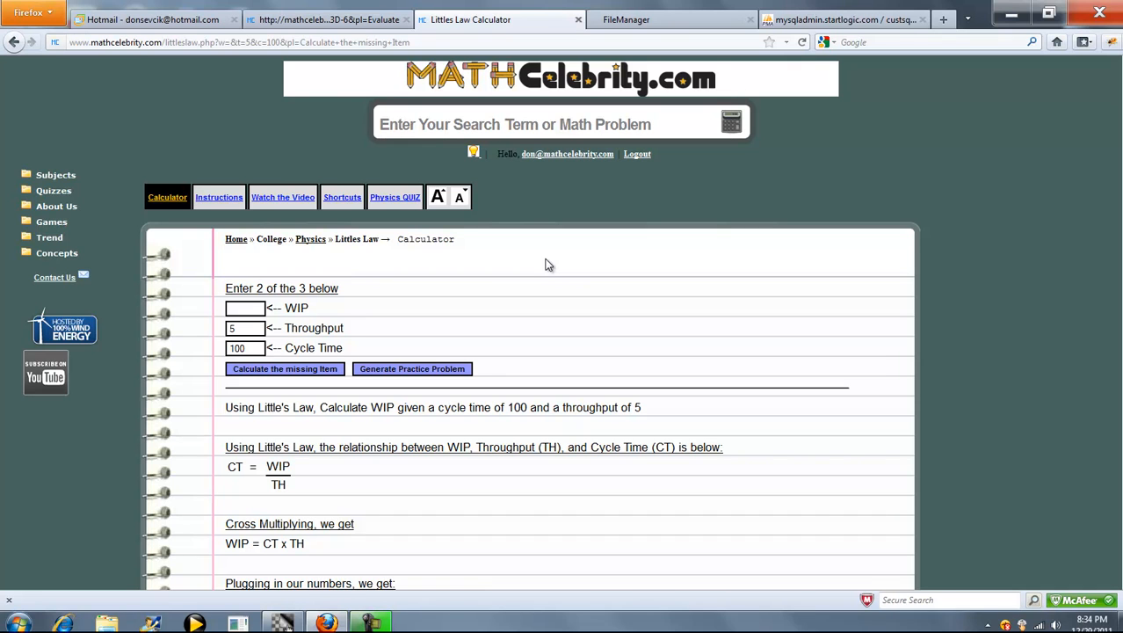
mouse_move(54, 283)
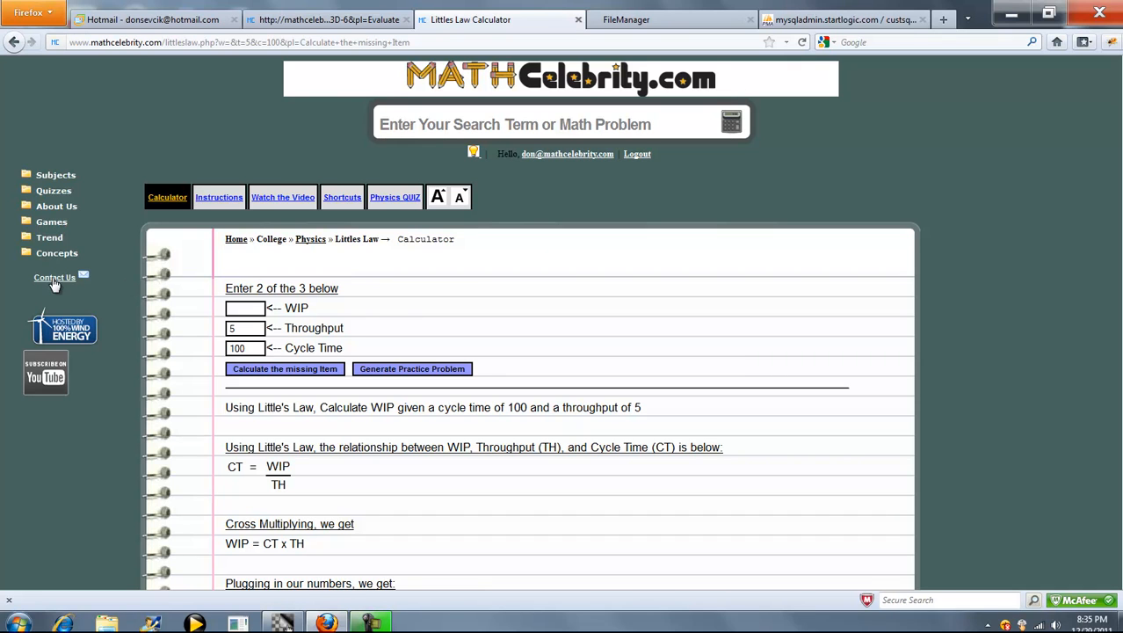
mouse_move(622, 250)
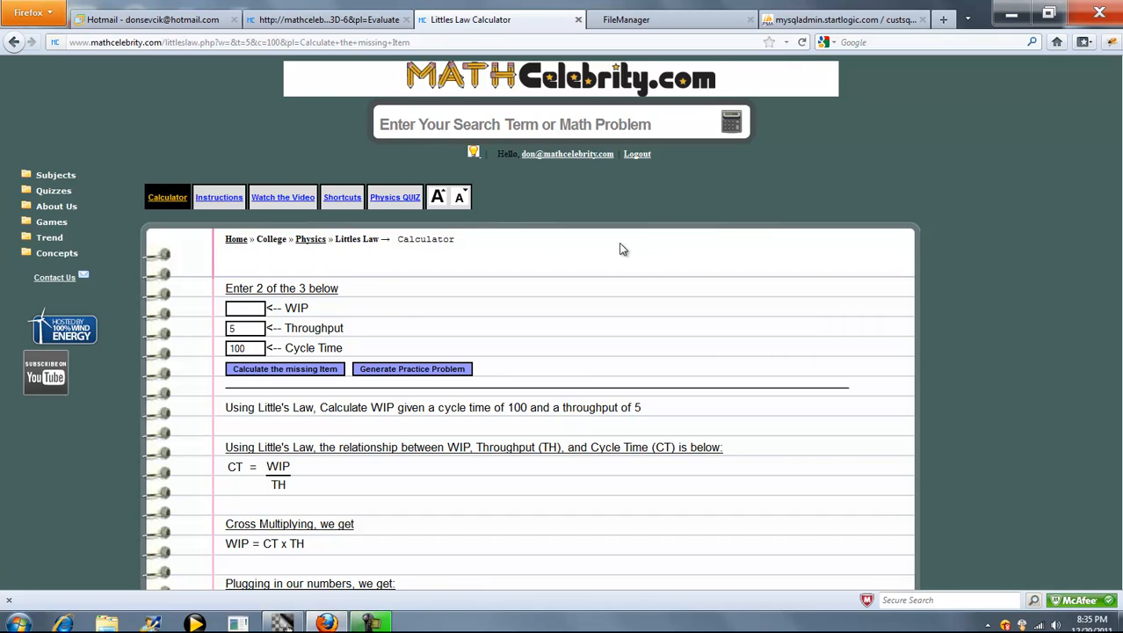